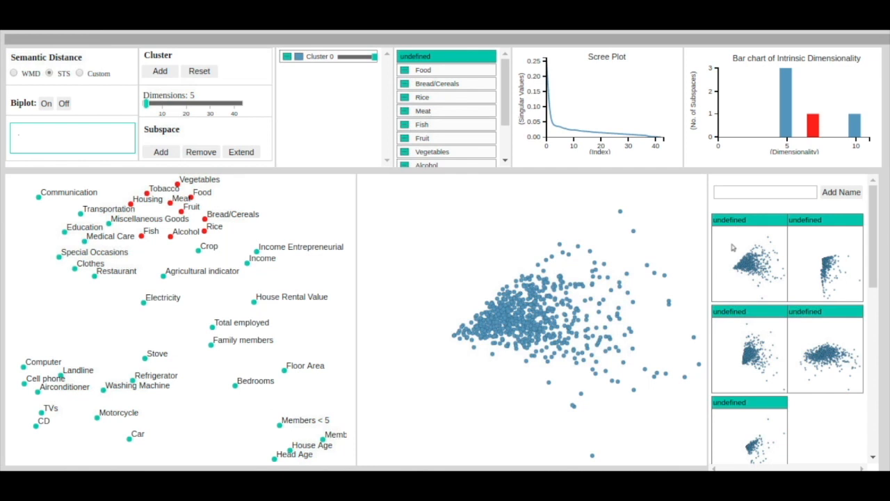
{"action": "mouse_move", "coordinate": [518, 260]}
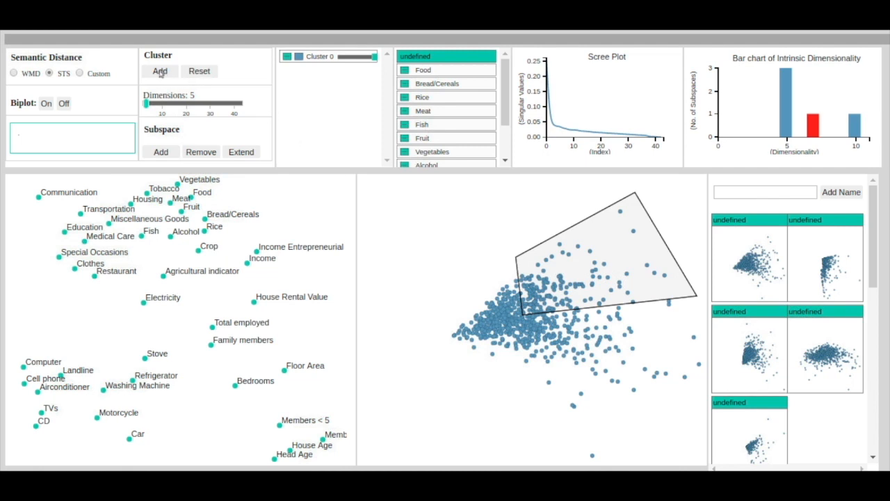
Step: Add the lassoed upper-right points as the first cluster
{"action": "left_click", "coordinate": [160, 71]}
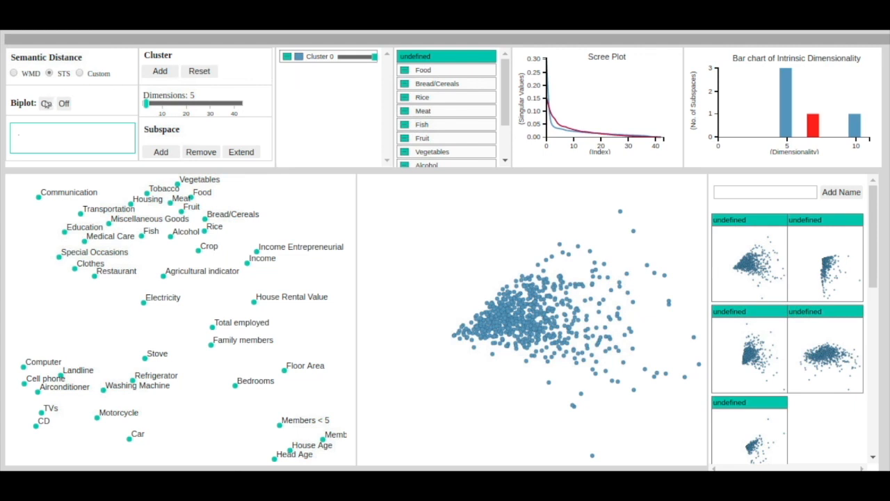
{"action": "left_click", "coordinate": [46, 103]}
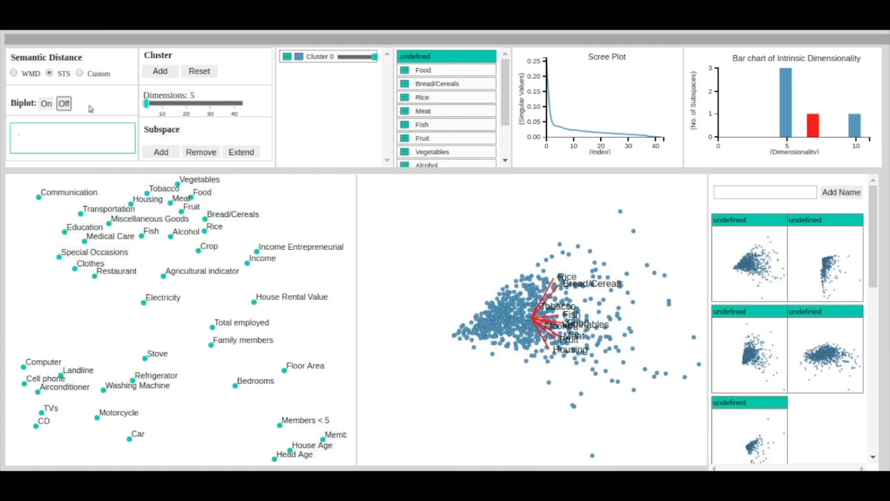
{"action": "left_click", "coordinate": [64, 103]}
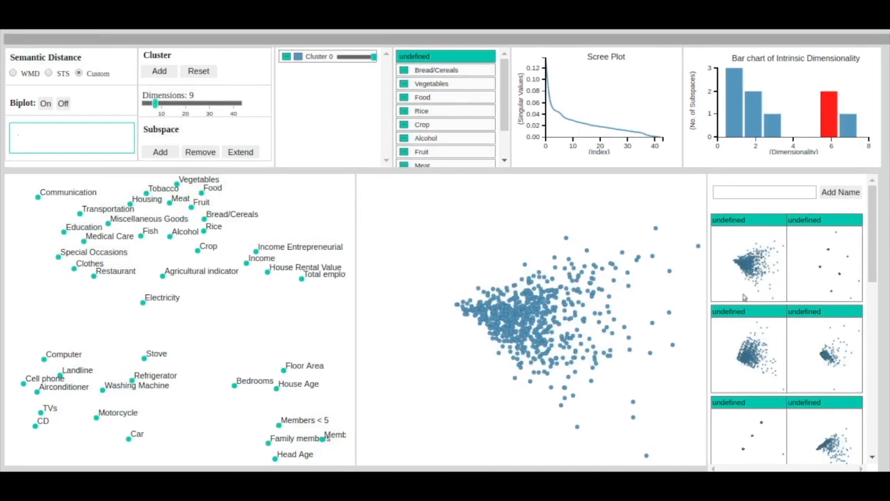
{"action": "mouse_move", "coordinate": [584, 199]}
{"action": "type", "text": "Expenses on Foo"}
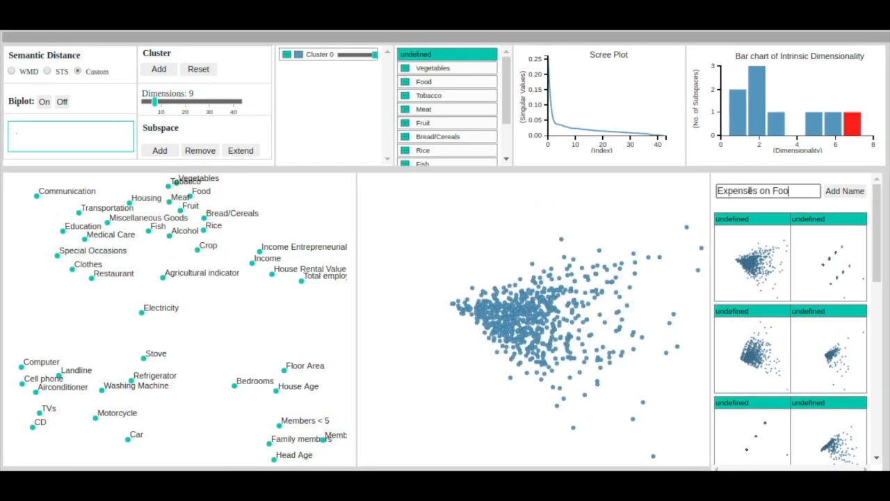
Step: Apply the name Expenses on Food to the selected subspace
{"action": "left_click", "coordinate": [844, 191]}
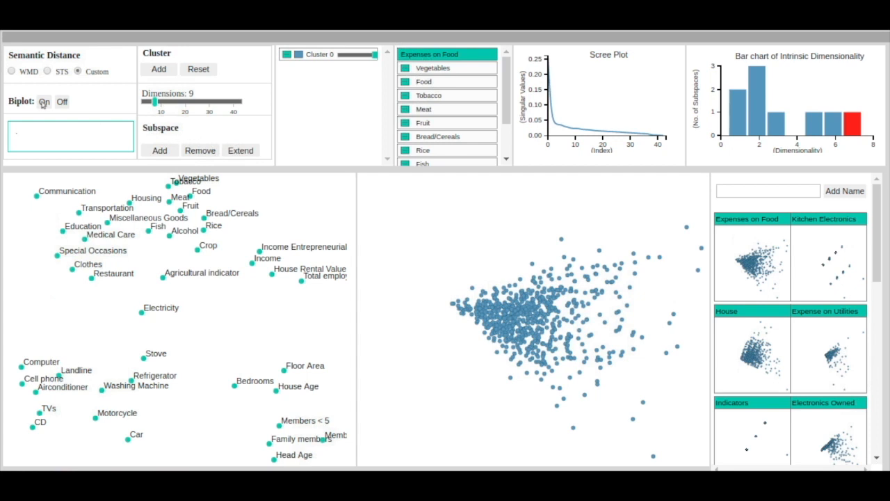
Step: Overlay the Expenses on Food biplot axes and add the lower point group as a second cluster
{"action": "left_click", "coordinate": [45, 101]}
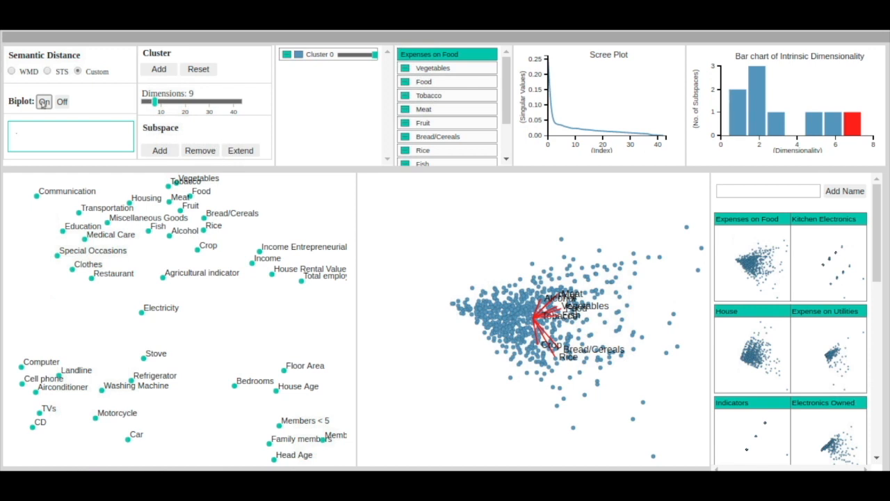
{"action": "left_click", "coordinate": [44, 101]}
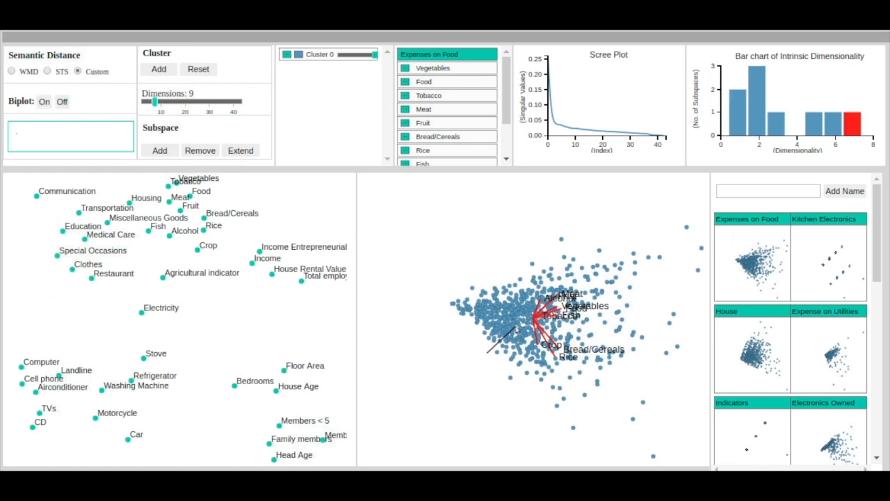
{"action": "left_click_drag", "start_coordinate": [518, 327], "coordinate": [601, 462]}
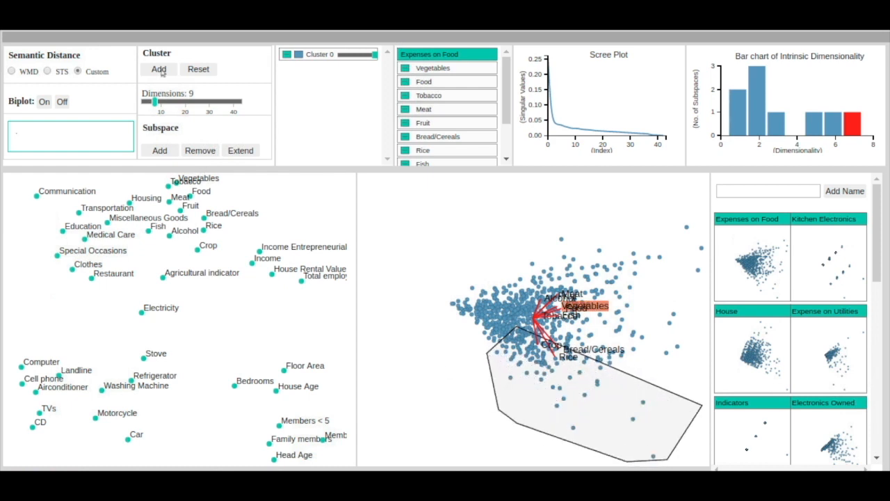
{"action": "left_click", "coordinate": [158, 69]}
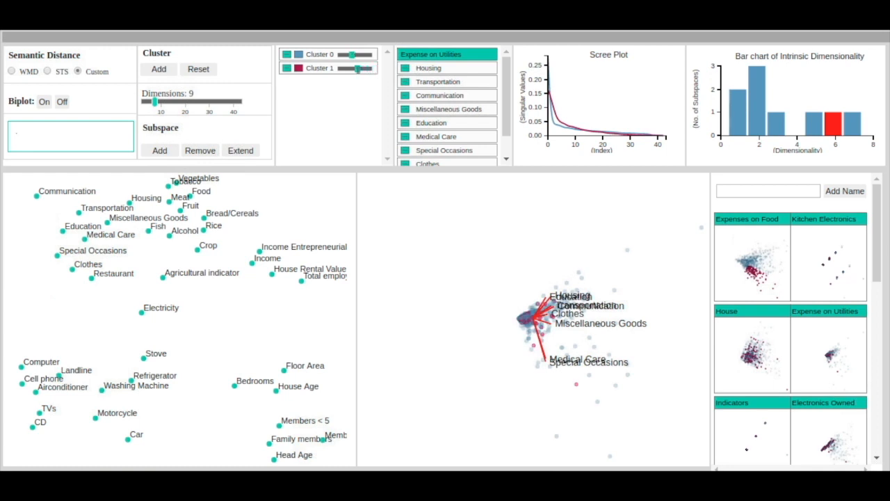
Step: Lasso the scattered outer points of Expense on Utilities as a third, orange cluster
{"action": "left_click", "coordinate": [62, 101]}
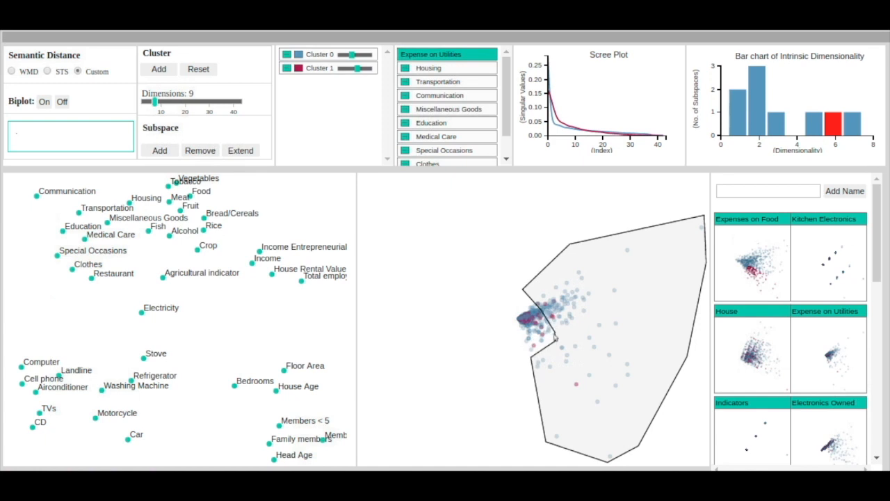
{"action": "left_click", "coordinate": [158, 68]}
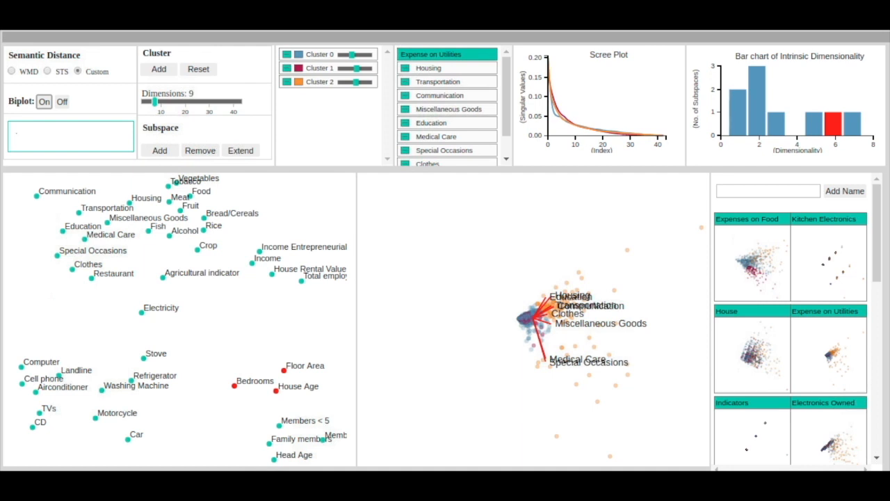
Step: Load the House subspace into the main projection with its biplot axes
{"action": "left_click", "coordinate": [827, 402]}
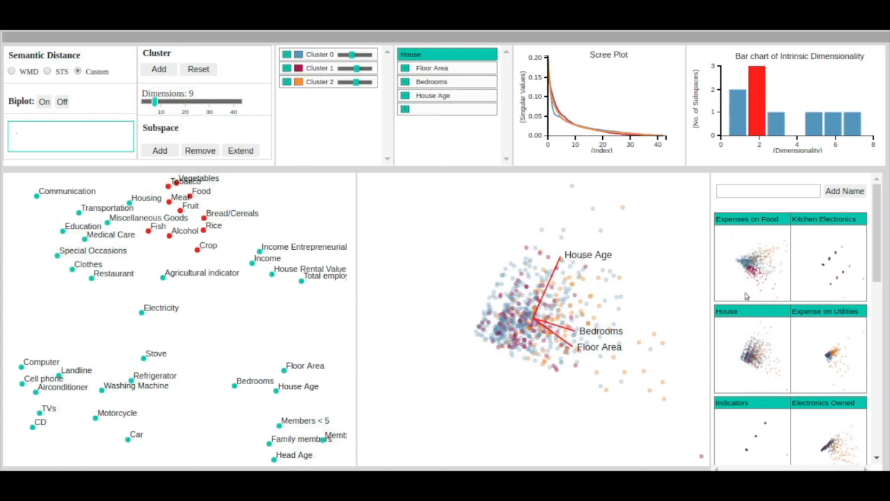
{"action": "mouse_move", "coordinate": [743, 308]}
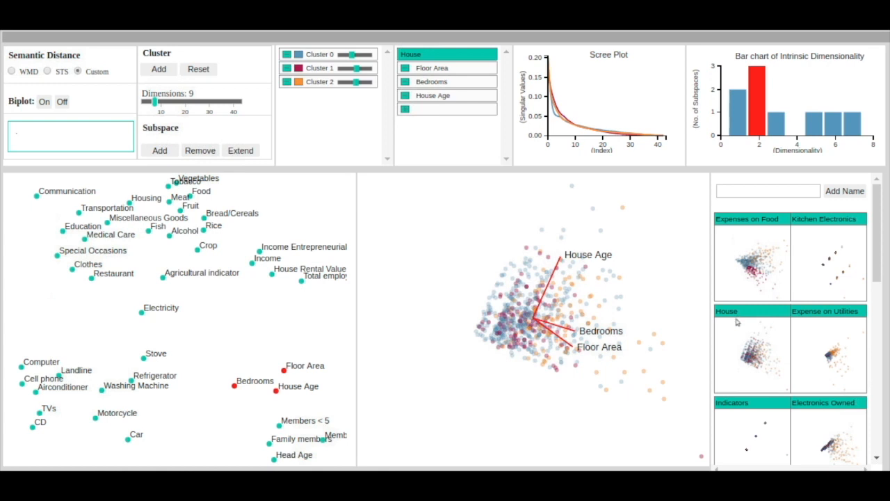
{"action": "mouse_move", "coordinate": [735, 339]}
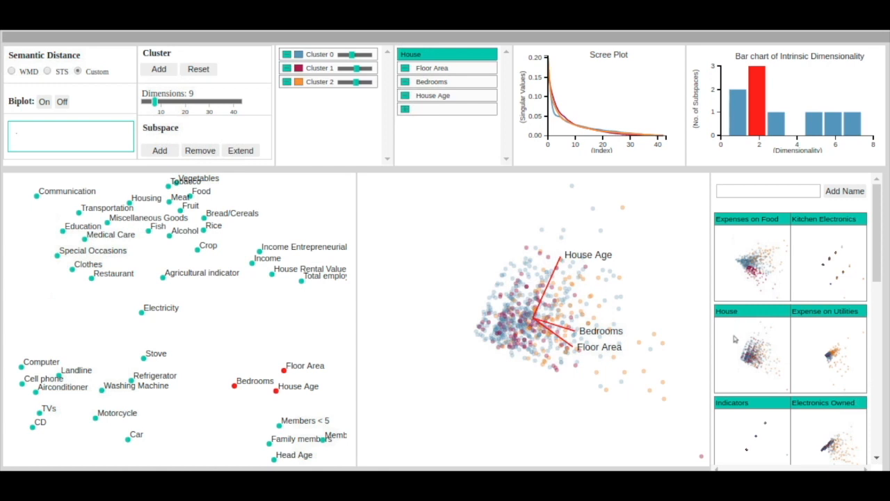
{"action": "mouse_move", "coordinate": [736, 339]}
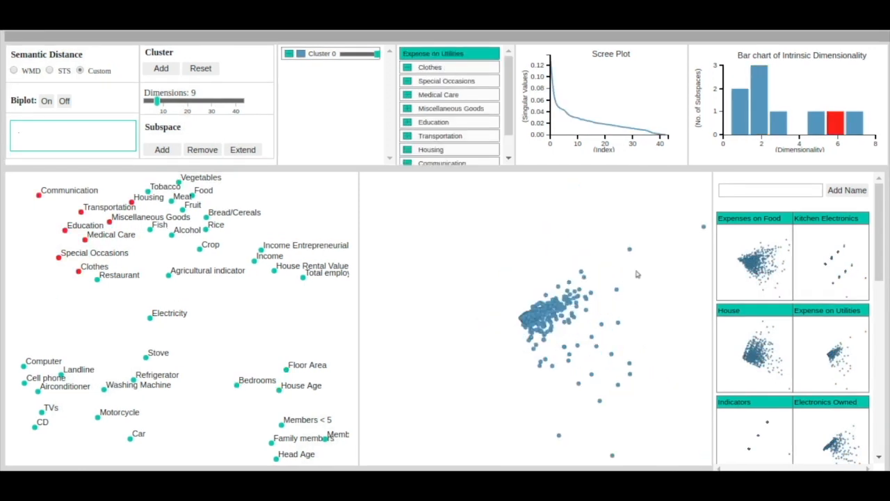
Step: Extend Expense on Utilities with Electricity and overlay its attribute axes
{"action": "left_click", "coordinate": [242, 150]}
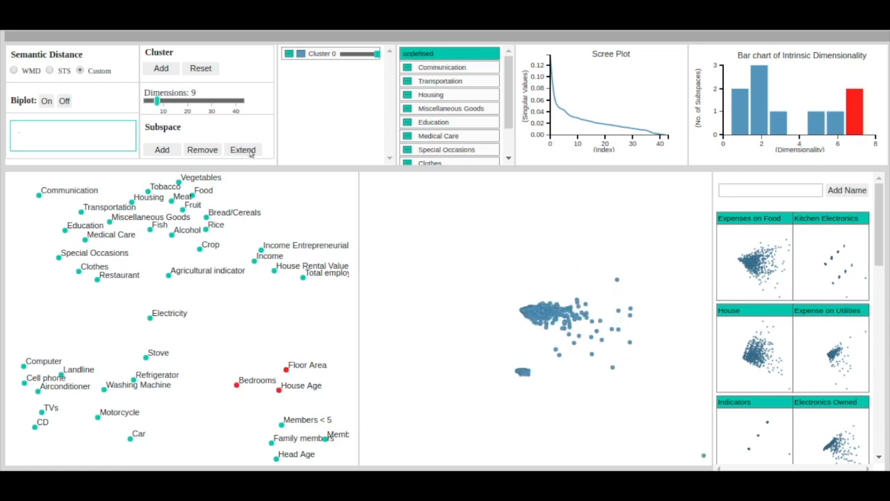
{"action": "left_click", "coordinate": [46, 100]}
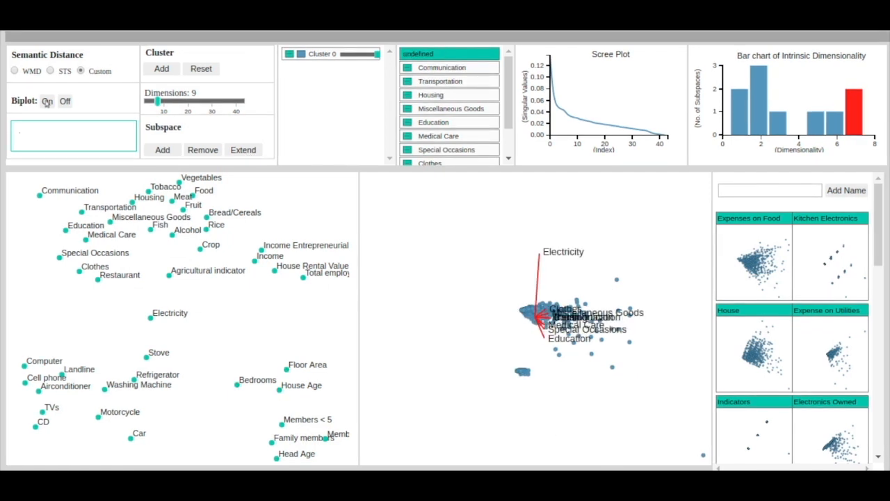